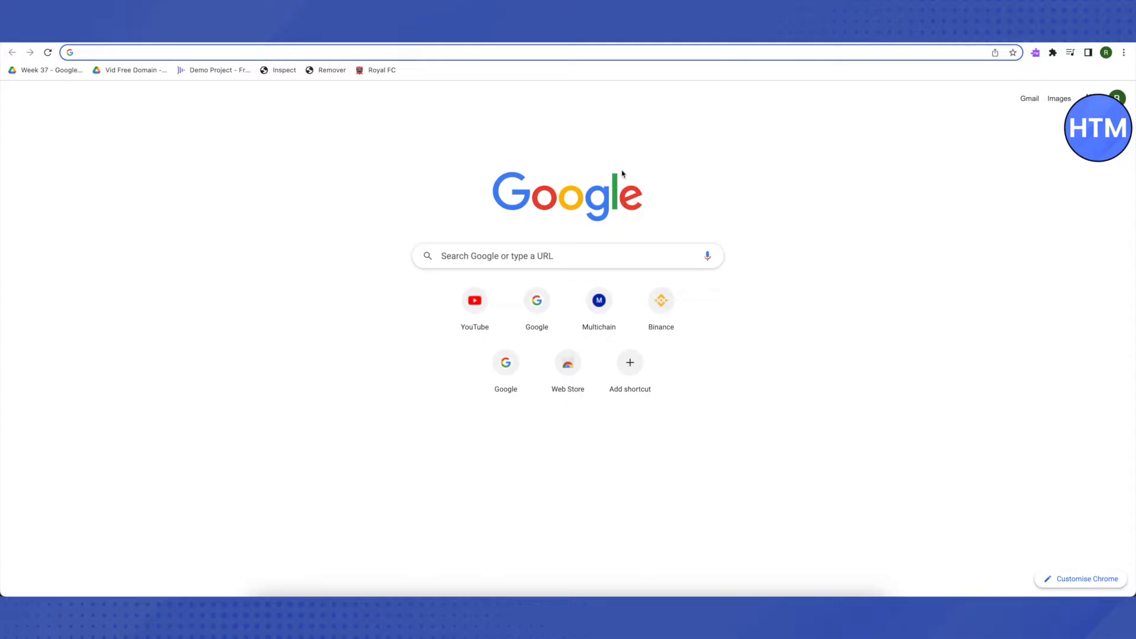
# Search the web for 'discord' and go to the official discord.com homepage.
pyautogui.write('discord')
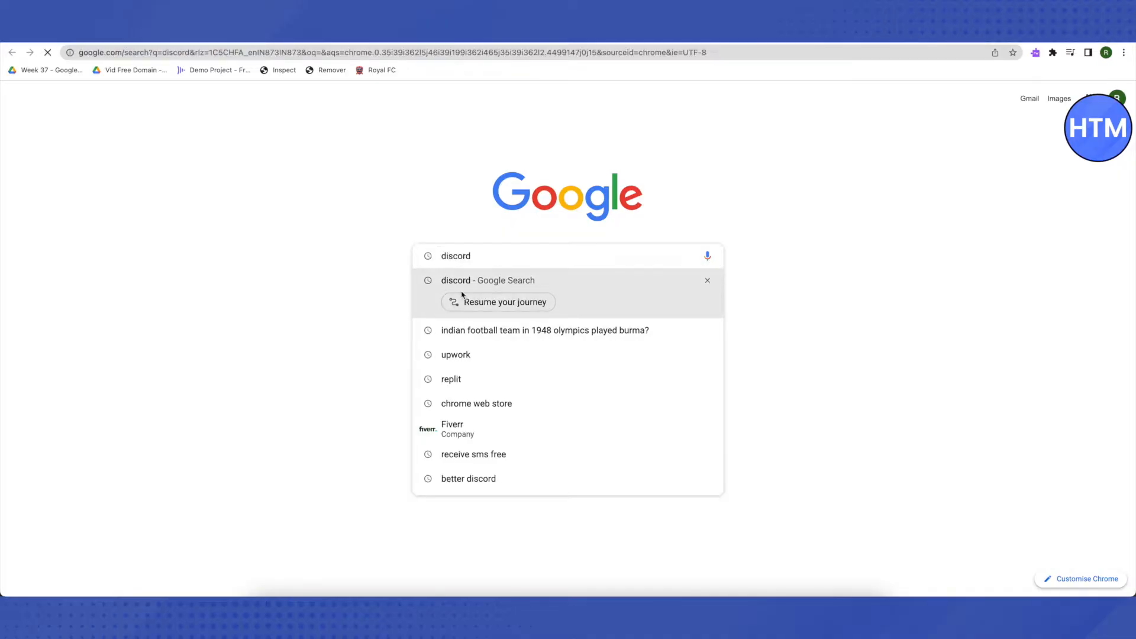
pyautogui.click(456, 280)
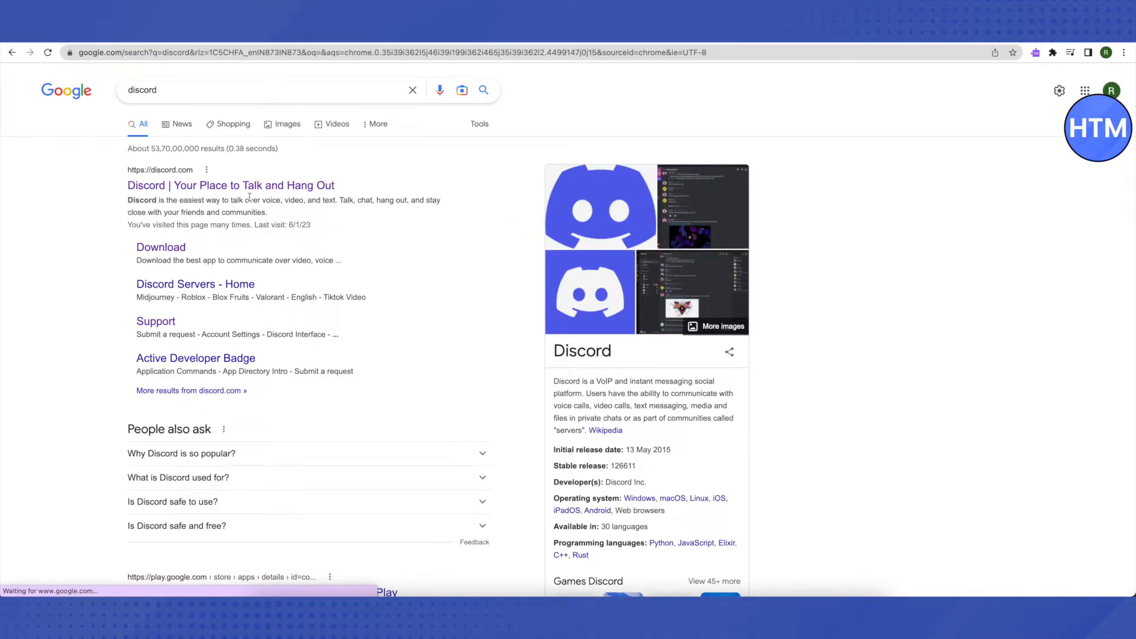
pyautogui.click(238, 184)
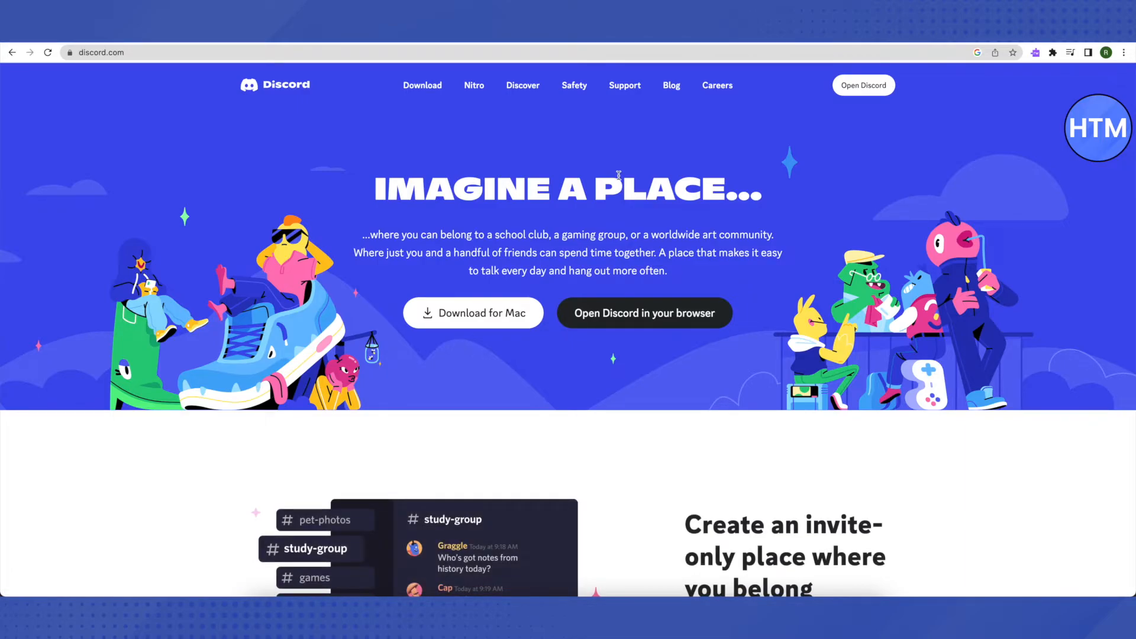
pyautogui.moveTo(863, 92)
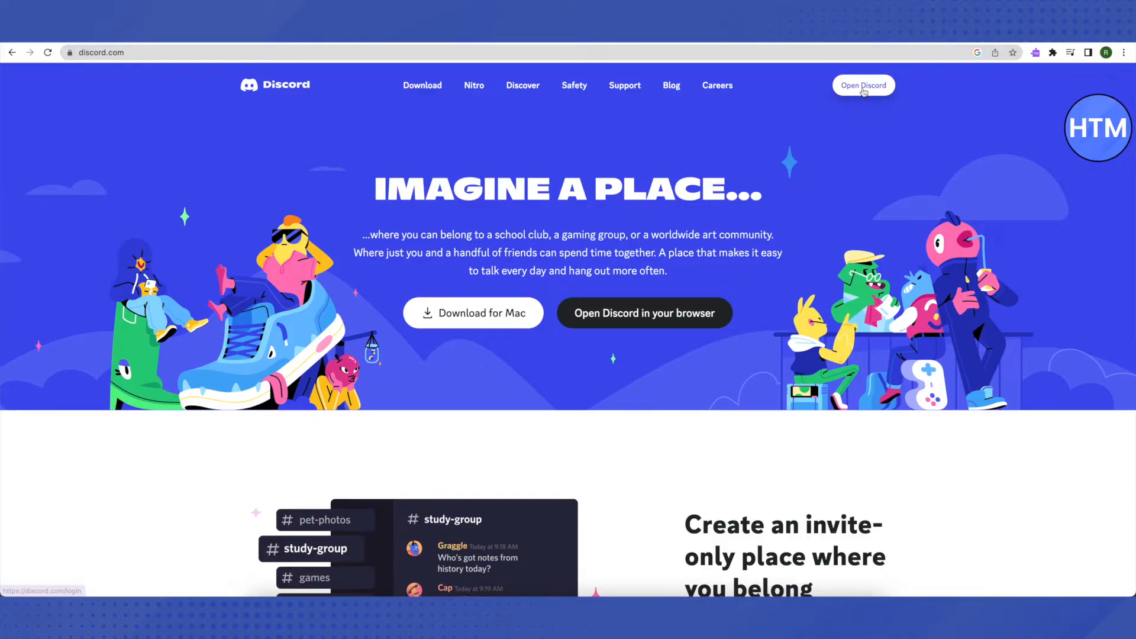
# Launch the Discord web app from the homepage, landing in a server's general text chat.
pyautogui.click(864, 86)
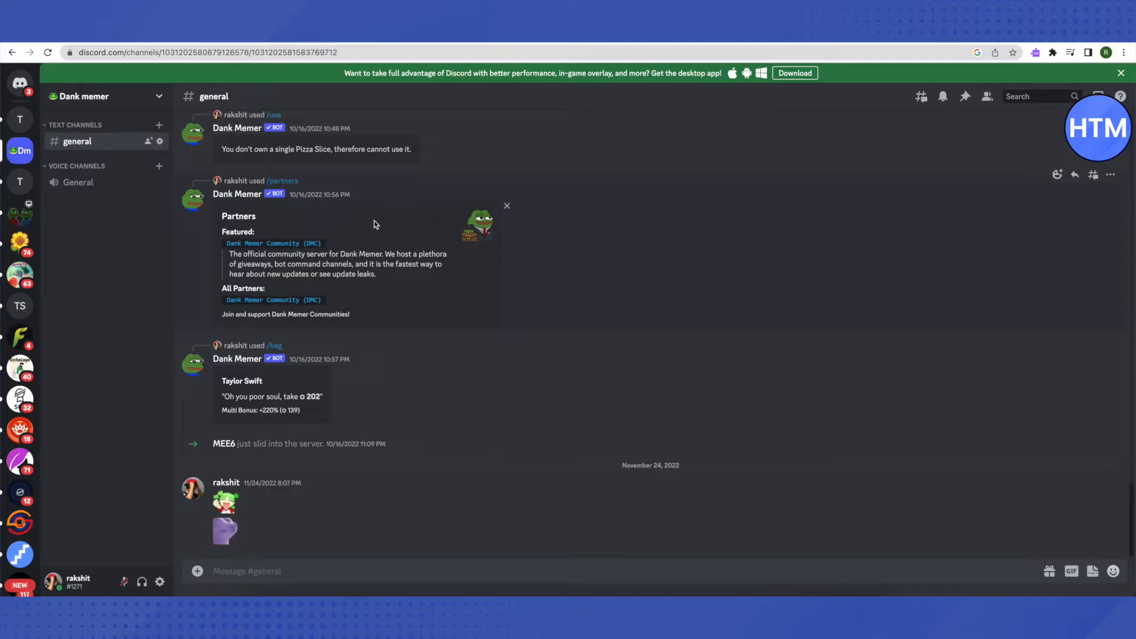
pyautogui.moveTo(111, 187)
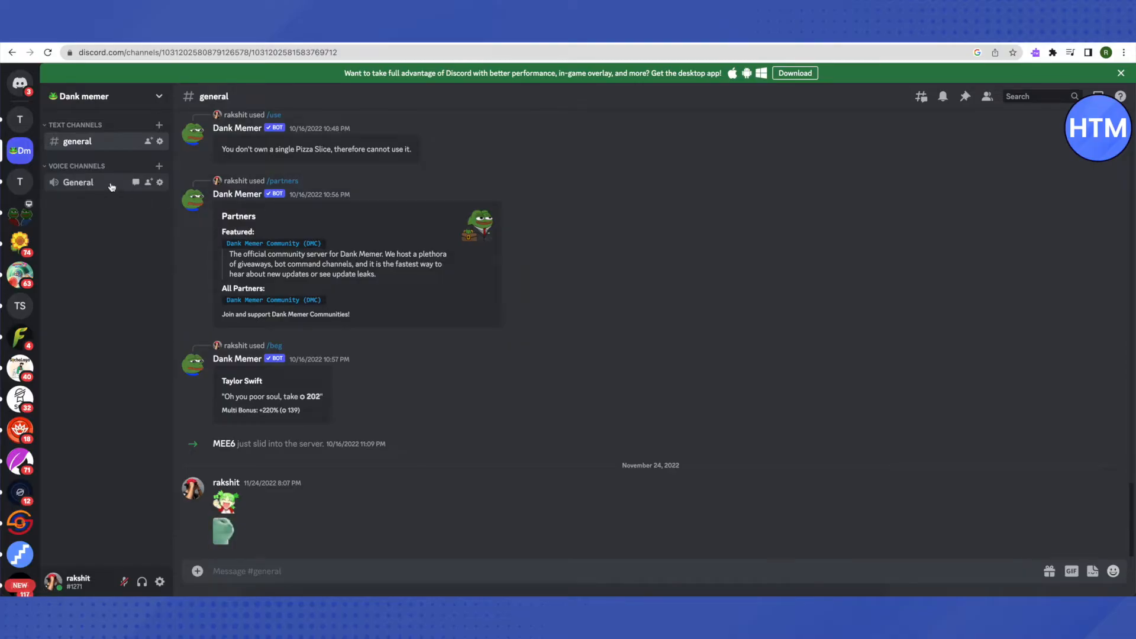
pyautogui.moveTo(159, 182)
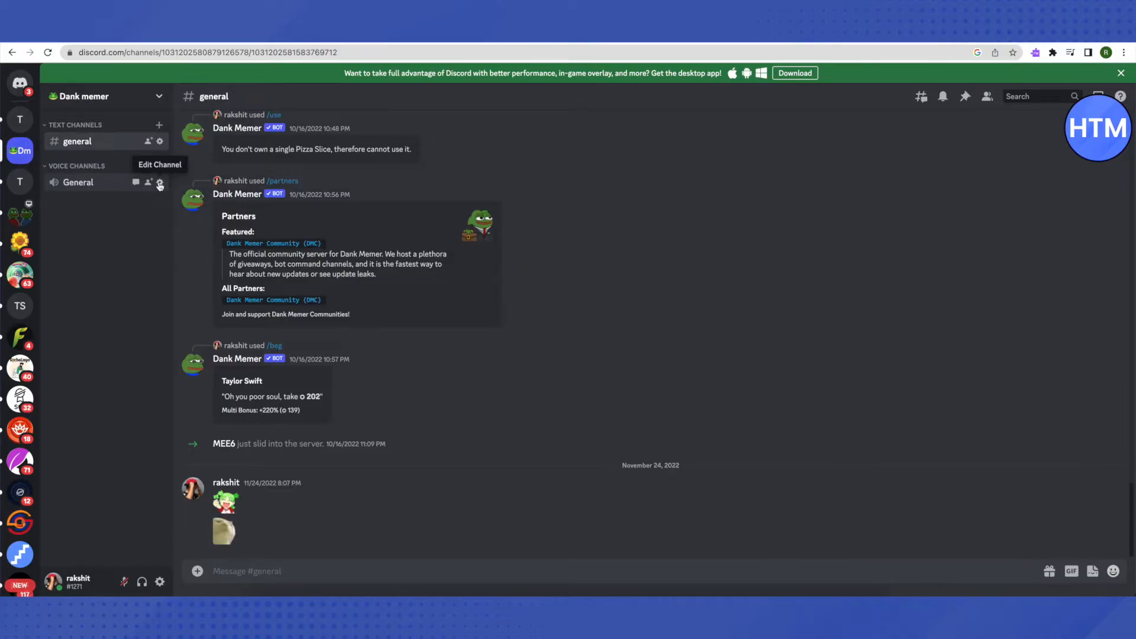
# In the General voice channel's settings, expand Region Override to list Automatic, Brazil, Hong Kong, India, Japan, Rotterdam, Russia.
pyautogui.click(160, 182)
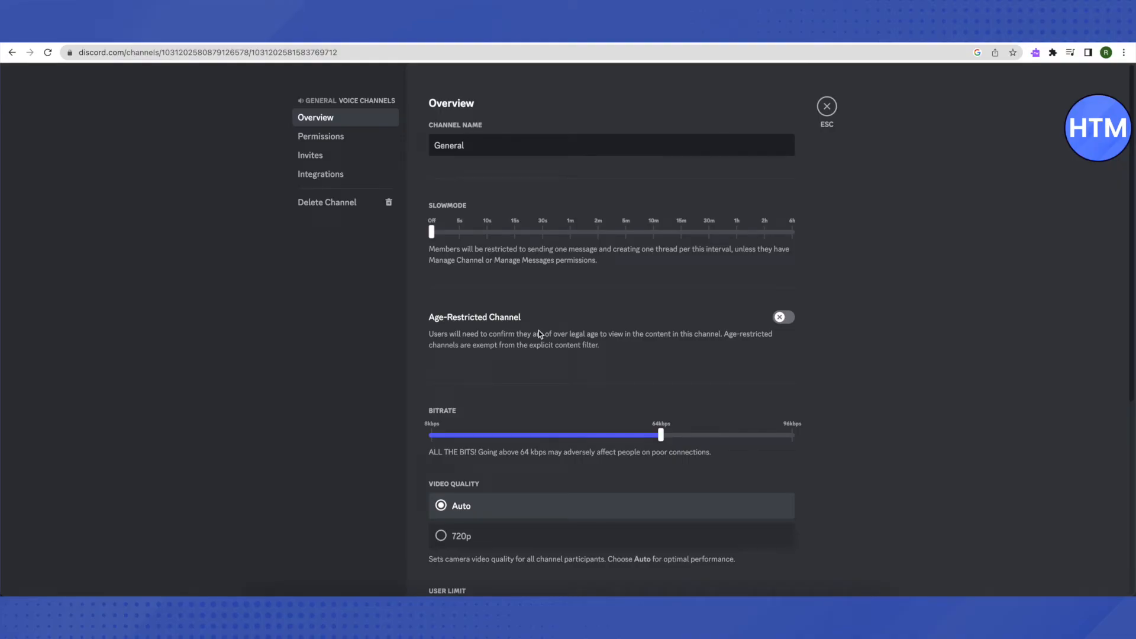
pyautogui.scroll(-3)
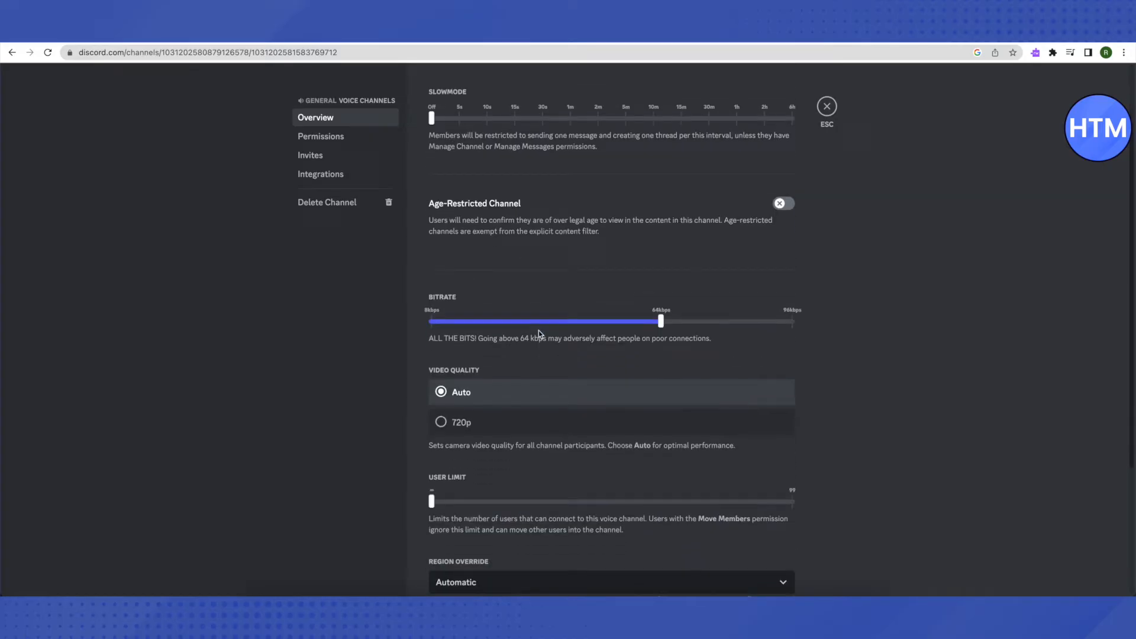
pyautogui.scroll(-3)
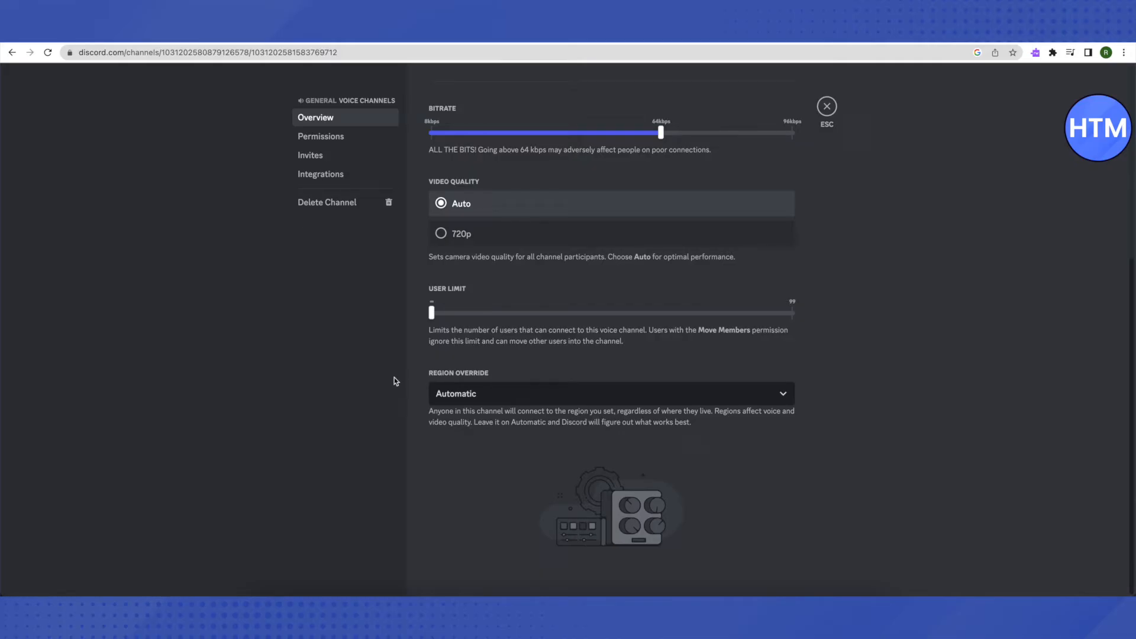
pyautogui.click(611, 394)
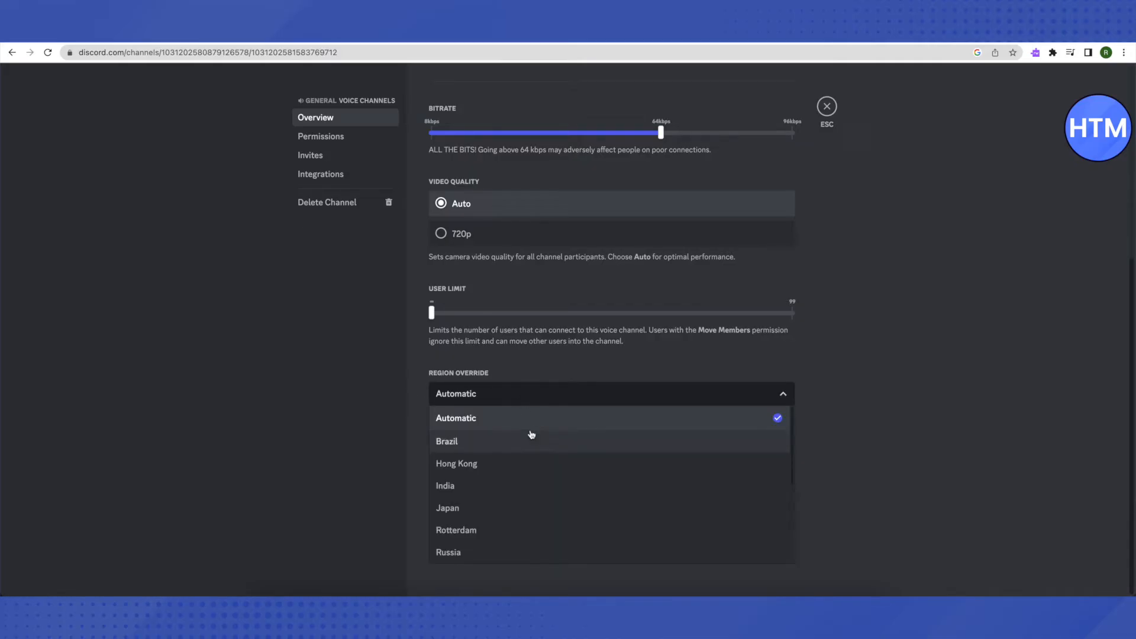